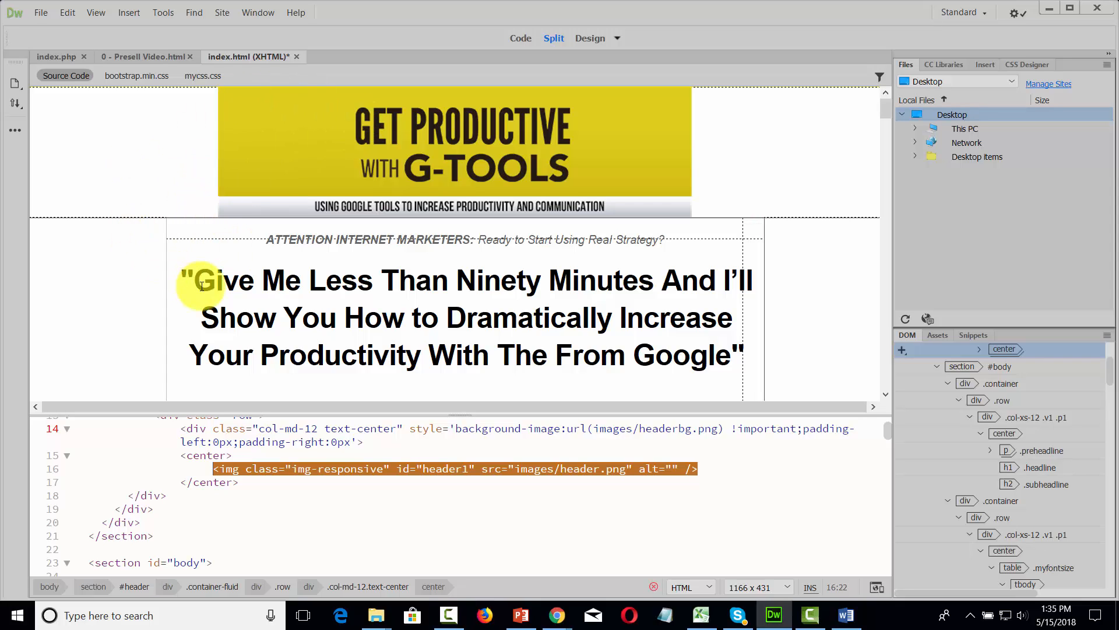
{"action": "mouse_move", "coordinate": [372, 299]}
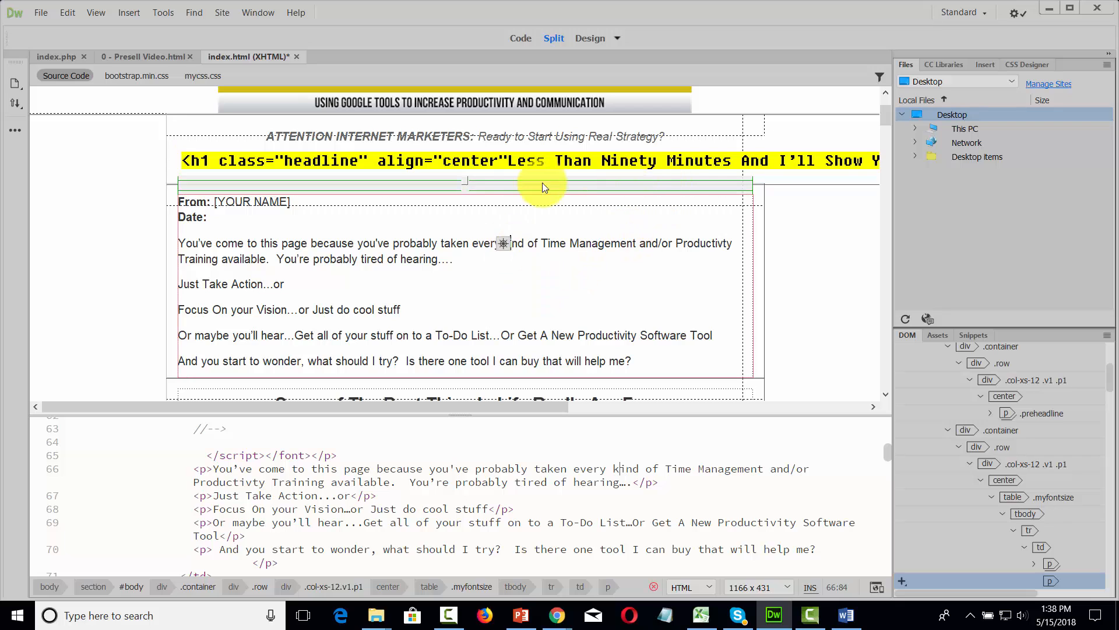
{"action": "mouse_move", "coordinate": [328, 153]}
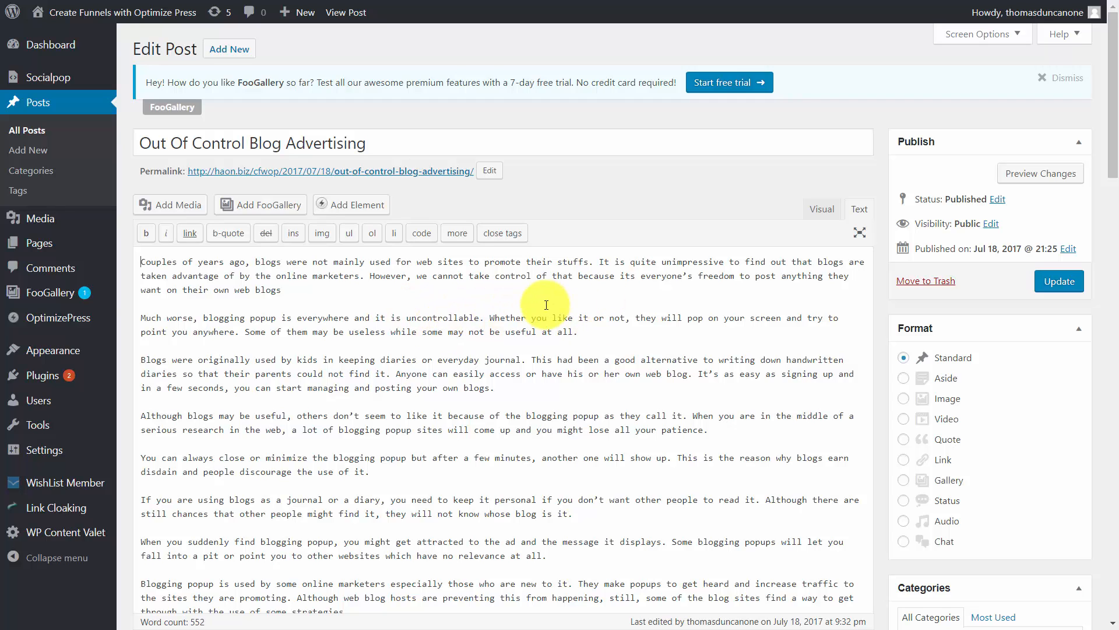
{"action": "mouse_move", "coordinate": [470, 319]}
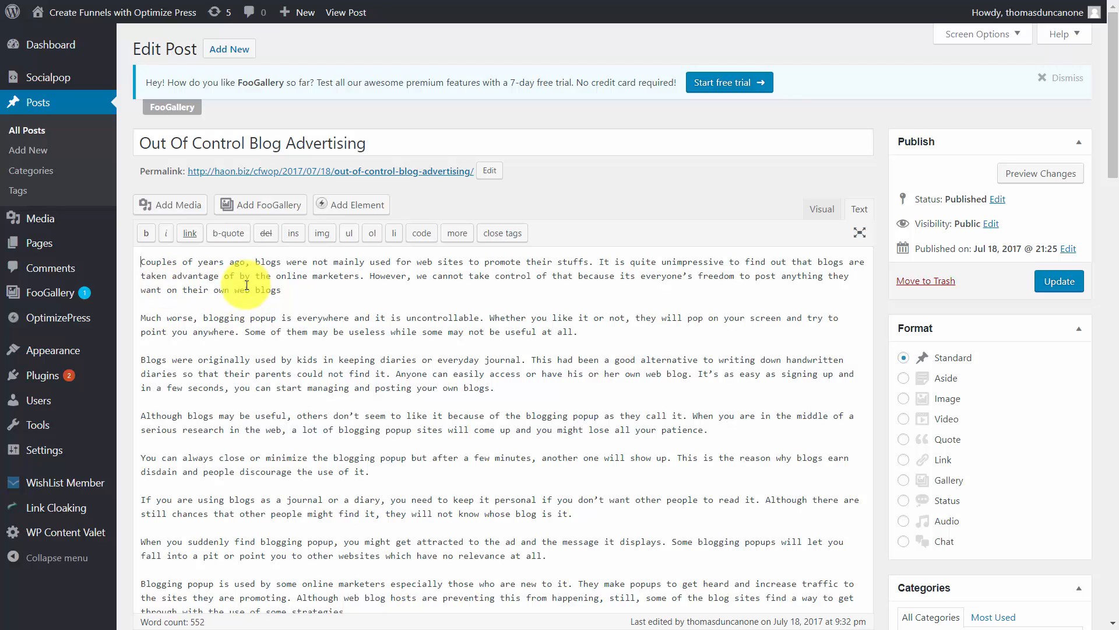
{"action": "mouse_move", "coordinate": [732, 250]}
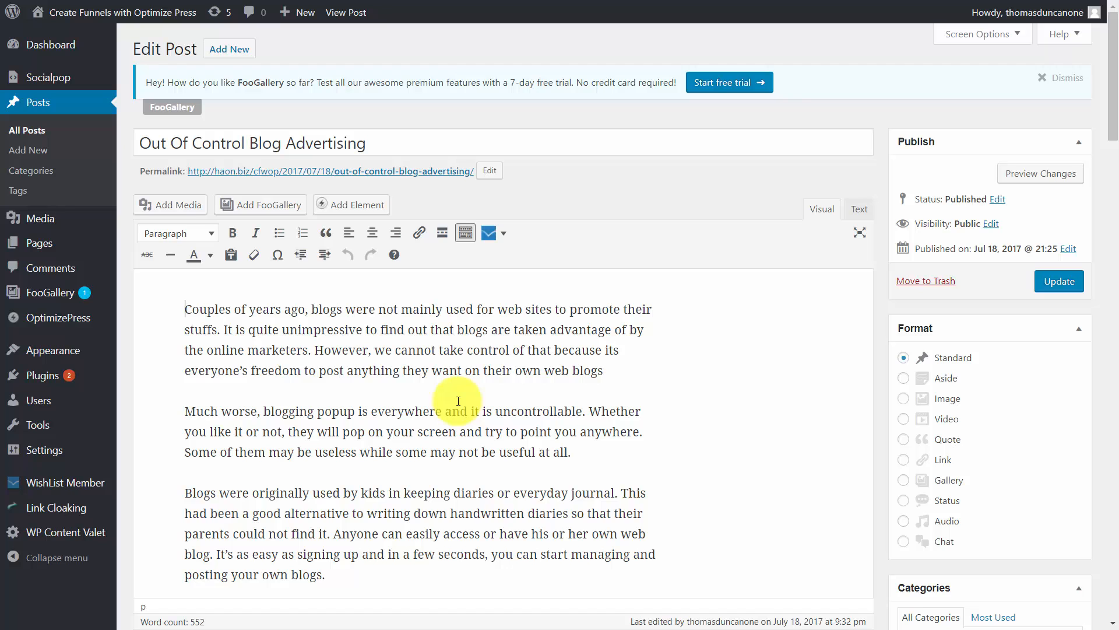
- Format the 'Advertising' line as Heading 1, update and preview the post, then return to Dreamweaver
{"action": "left_click", "coordinate": [178, 232]}
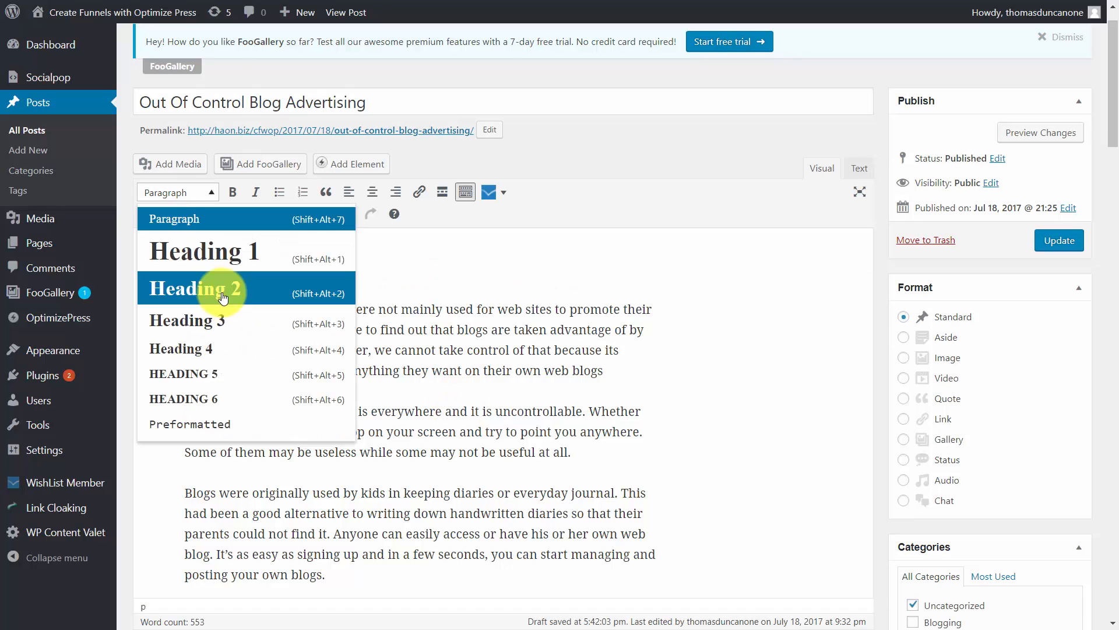
{"action": "left_click", "coordinate": [222, 293]}
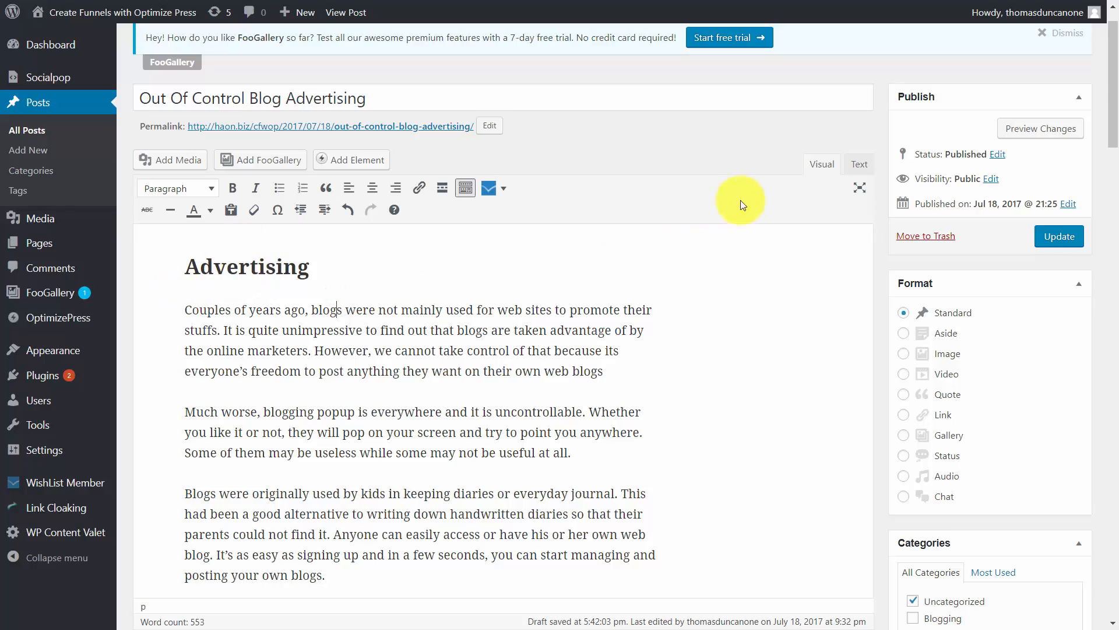
{"action": "left_click", "coordinate": [859, 164]}
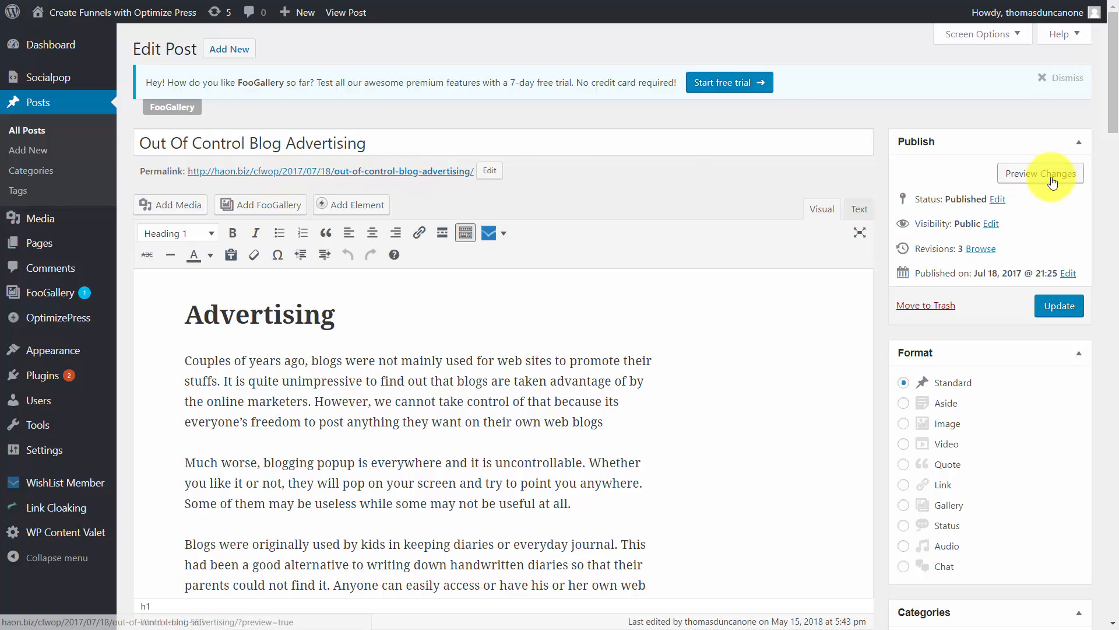
{"action": "left_click", "coordinate": [1040, 172]}
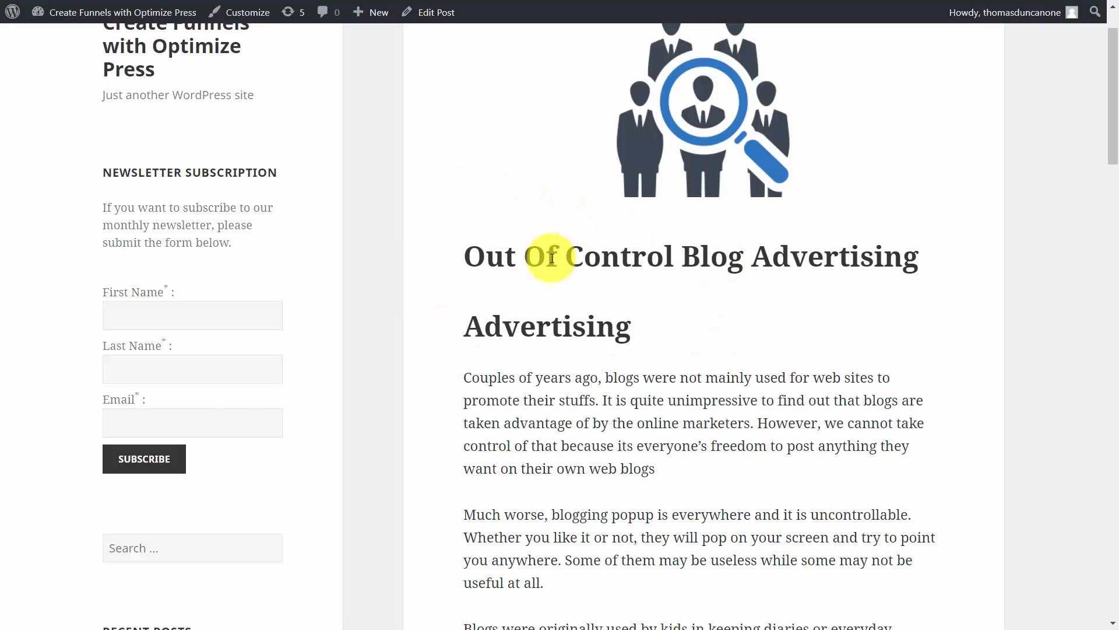
{"action": "left_click", "coordinate": [773, 615]}
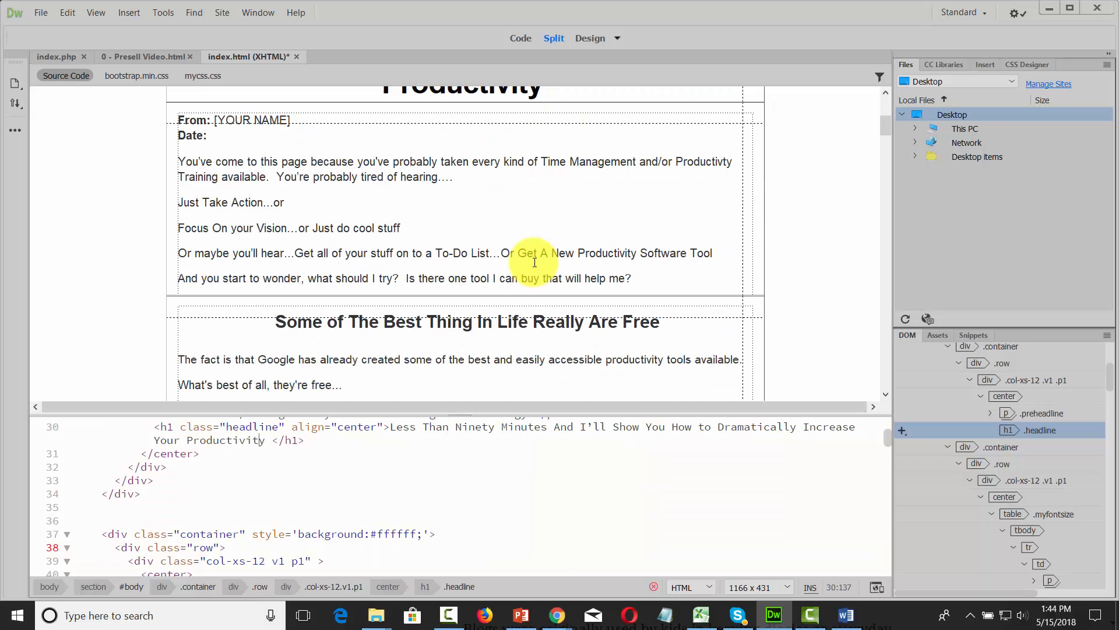
{"action": "mouse_move", "coordinate": [396, 327]}
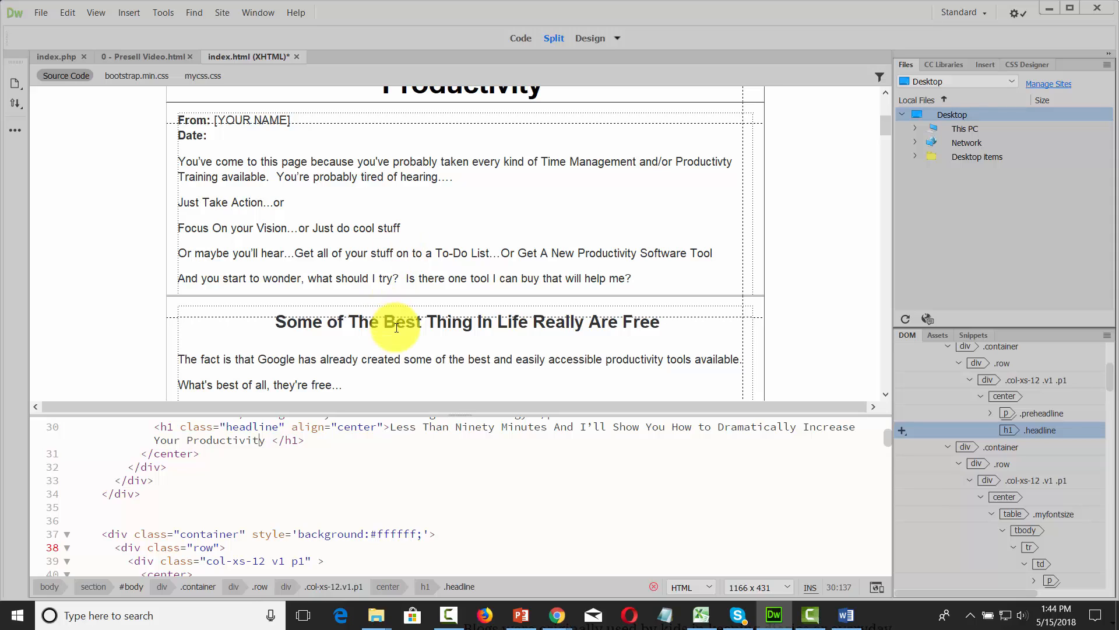